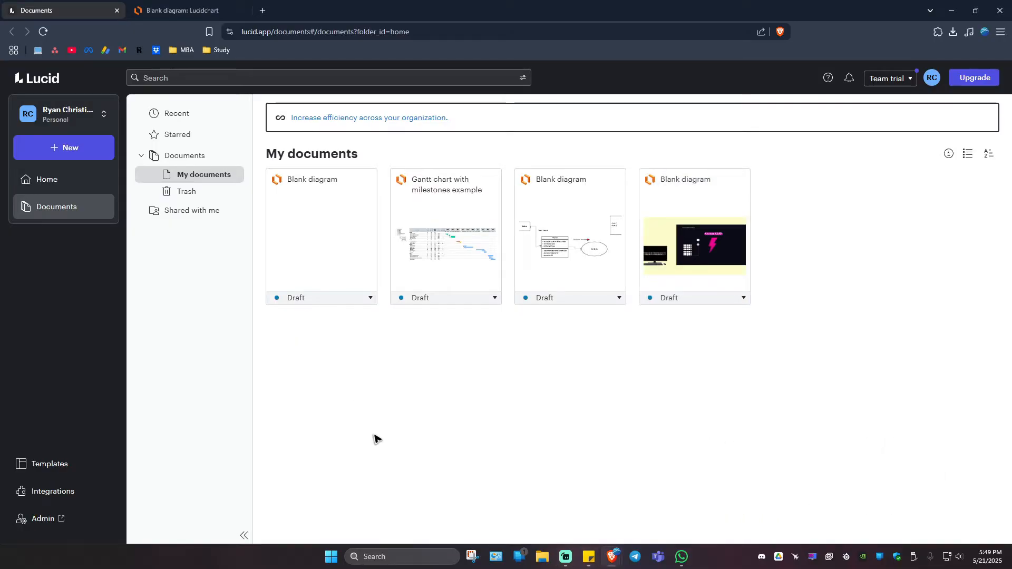
pyautogui.moveTo(359, 422)
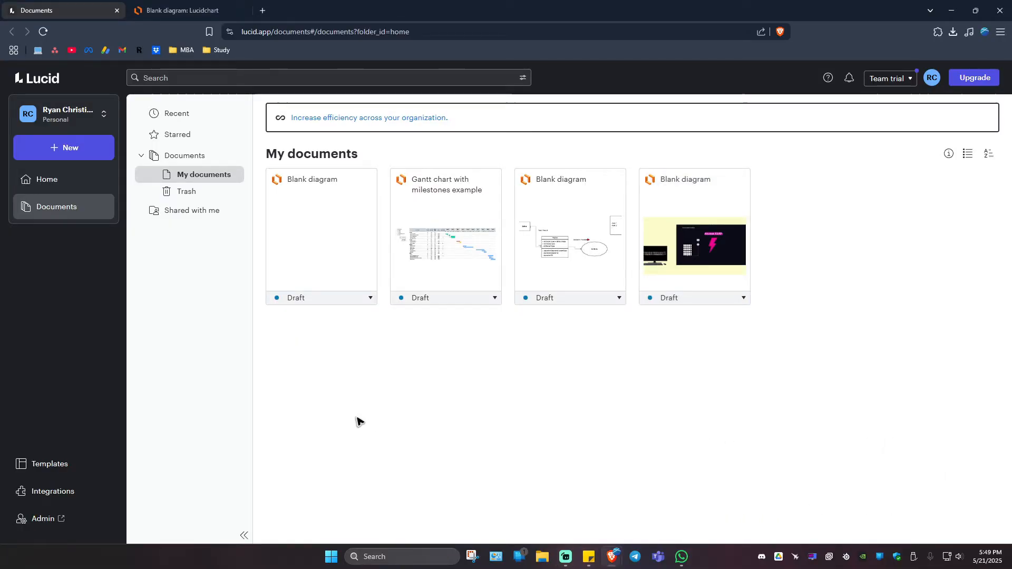
# - Bring up the + New menu on the Documents page
pyautogui.click(63, 148)
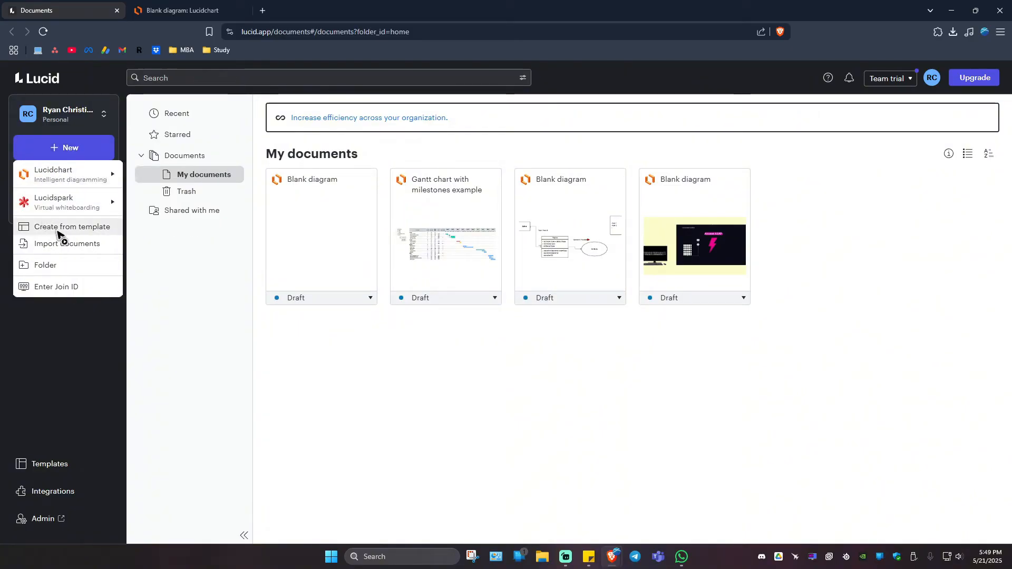
# - Search the template gallery for 'wireframe', showing Website and Mobile wireframe results
pyautogui.click(72, 226)
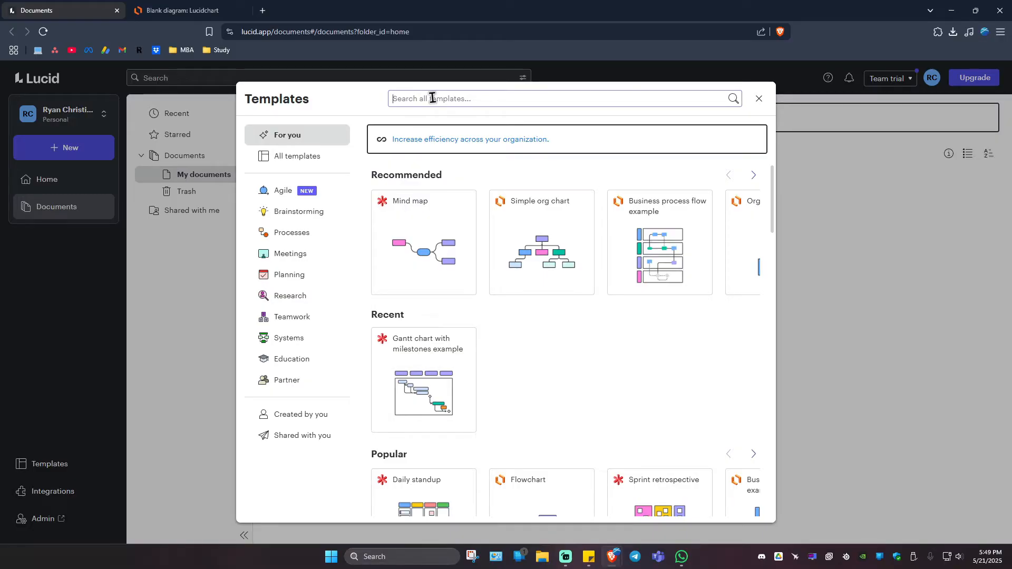
pyautogui.write('wireframe')
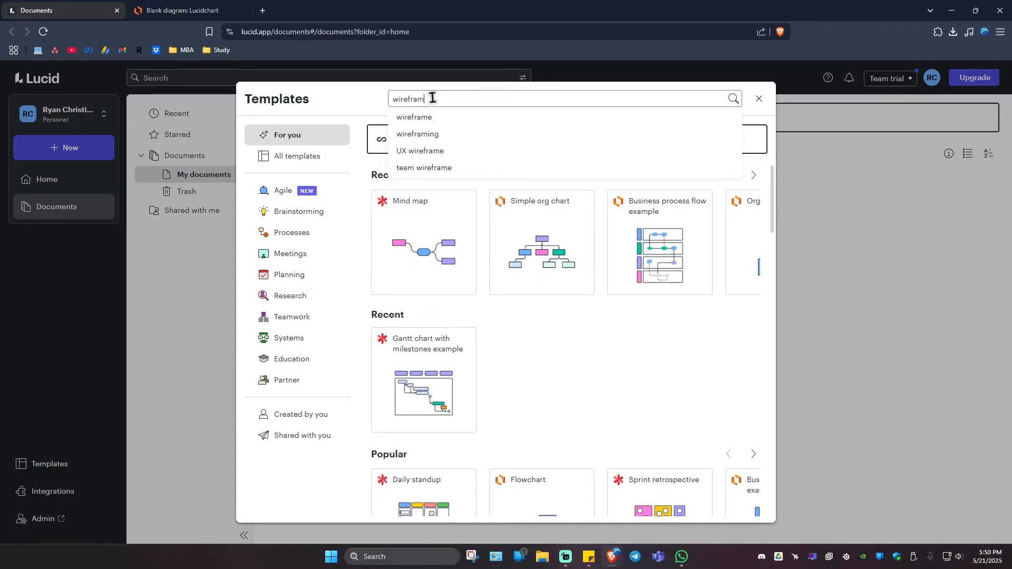
pyautogui.press('Return')
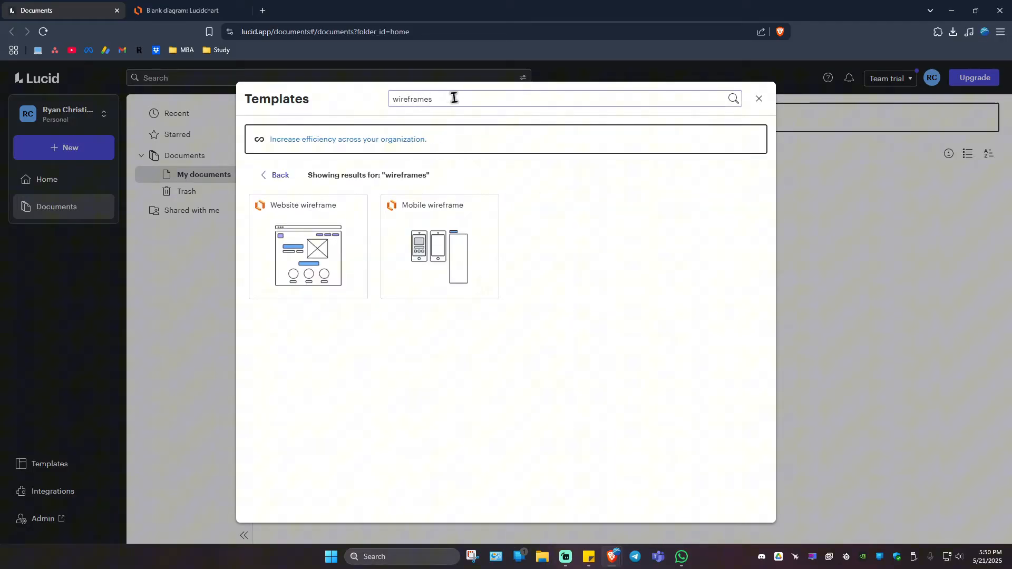
pyautogui.moveTo(271, 246)
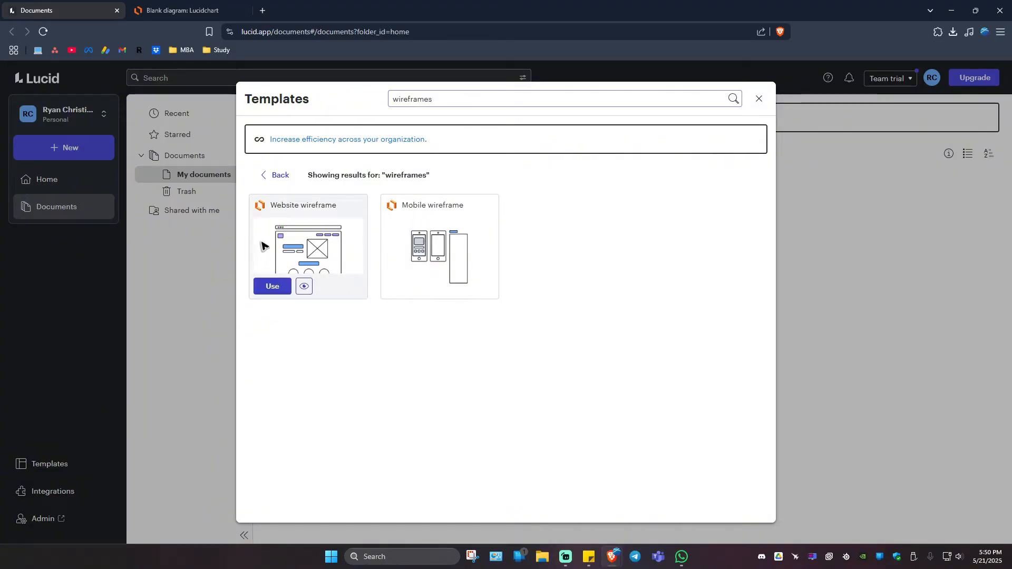
pyautogui.moveTo(420, 362)
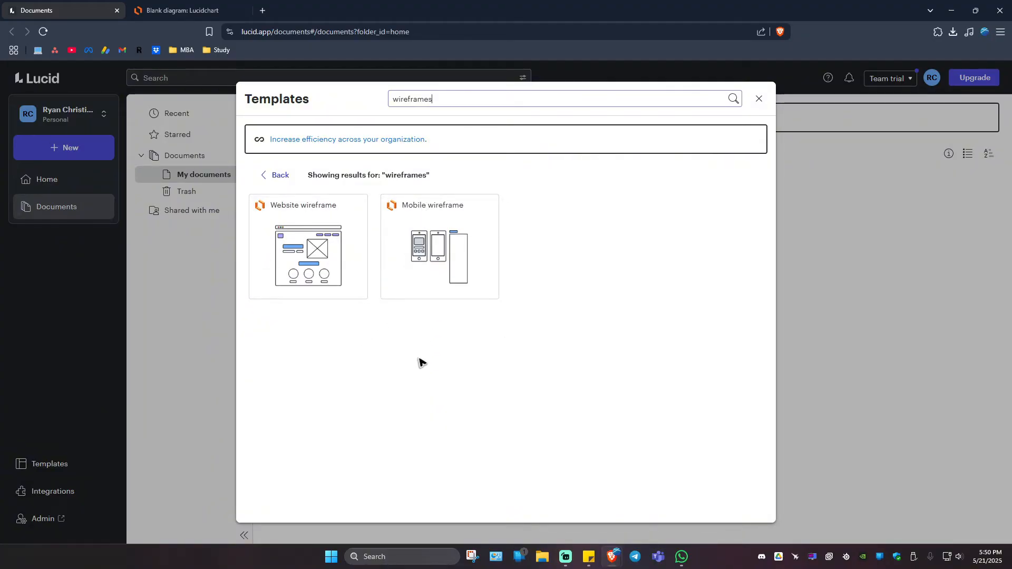
pyautogui.moveTo(431, 269)
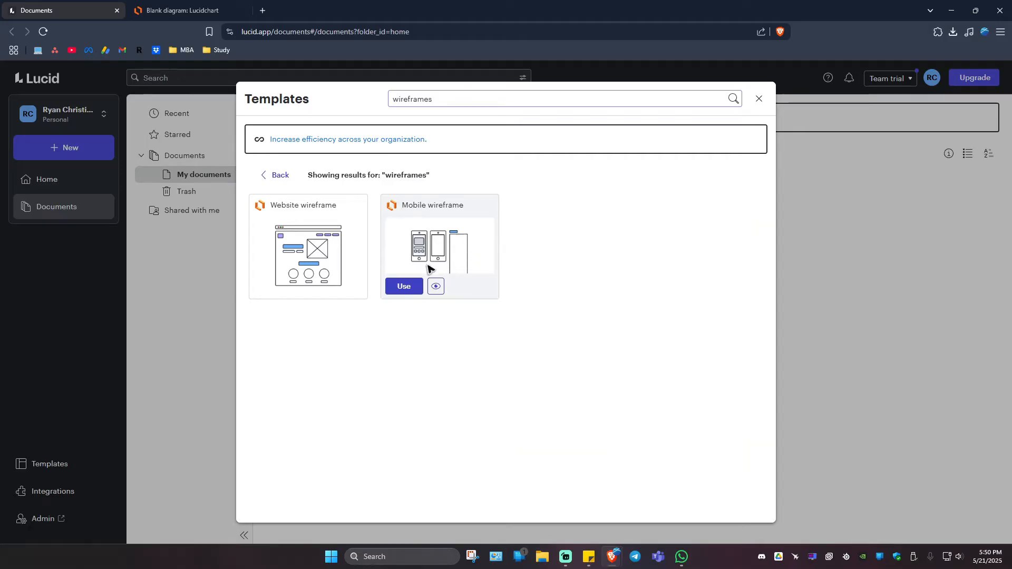
# - Create a new document from the Mobile wireframe template
pyautogui.click(404, 286)
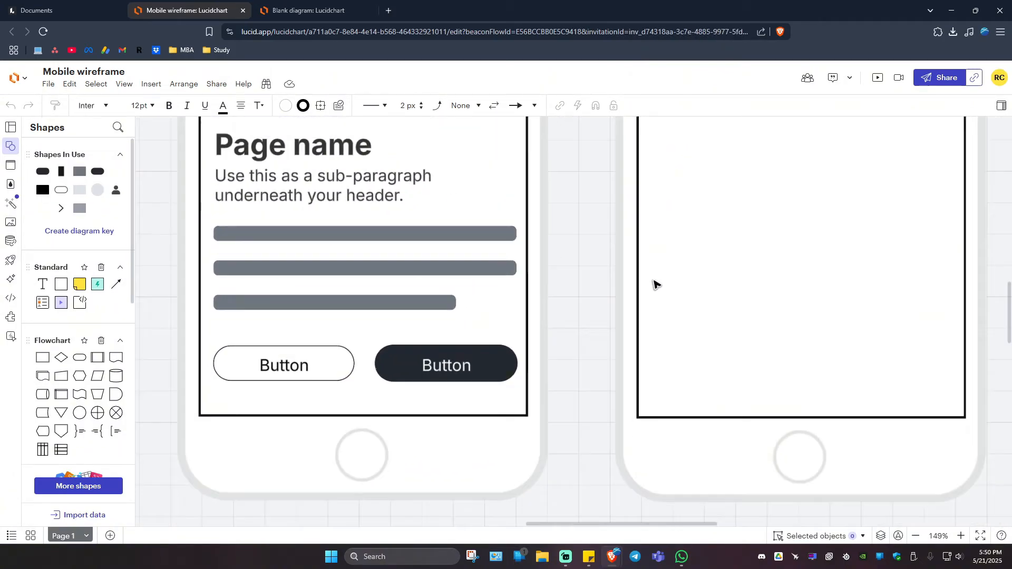
pyautogui.scroll(-3)
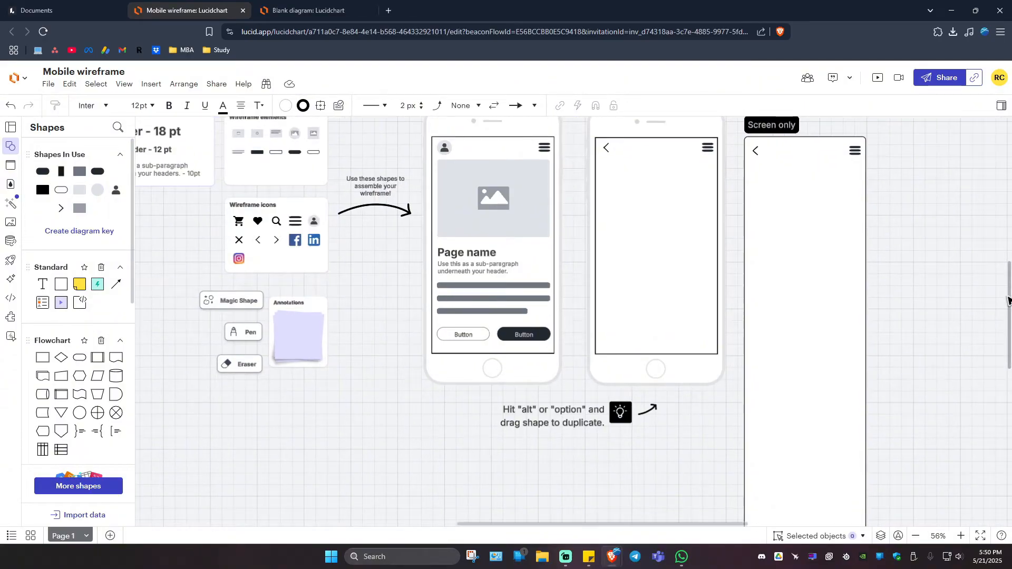
# - Place cart, profile, navigation, Facebook and LinkedIn icons on screen two; label screen one's buttons CLOSE and OPEN
pyautogui.scroll(-3)
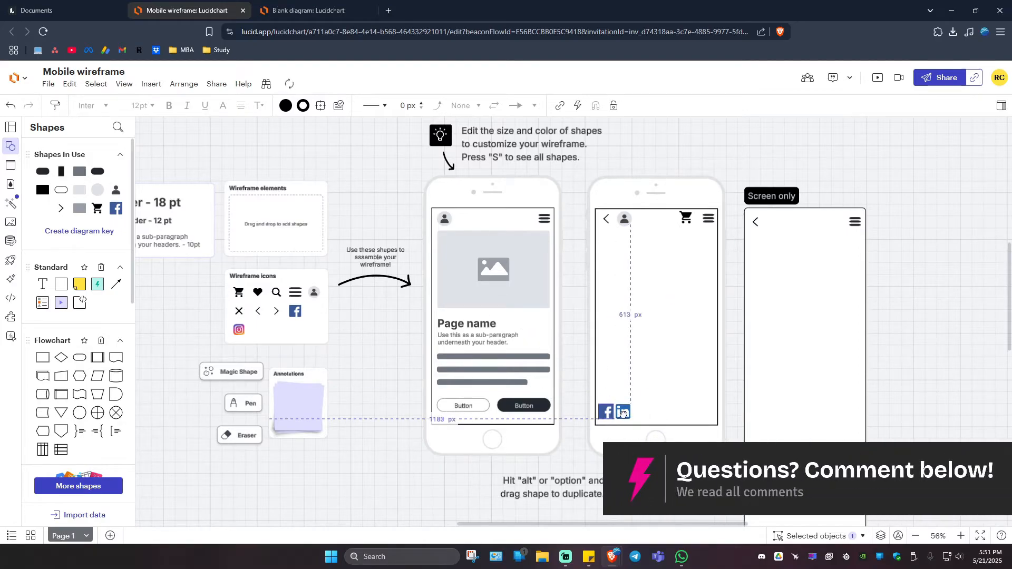
pyautogui.click(399, 418)
pyautogui.write('OPE')
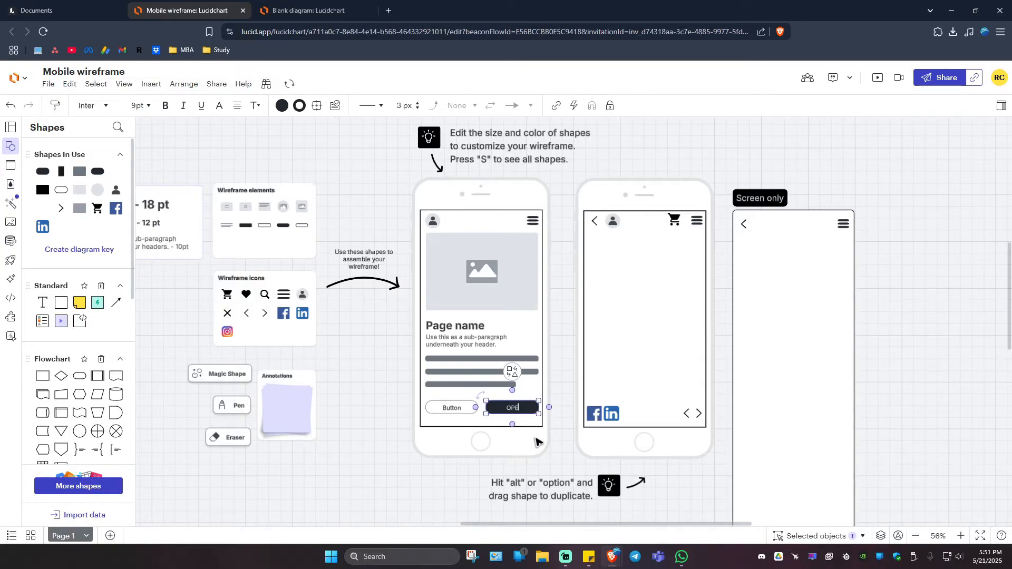
pyautogui.click(334, 470)
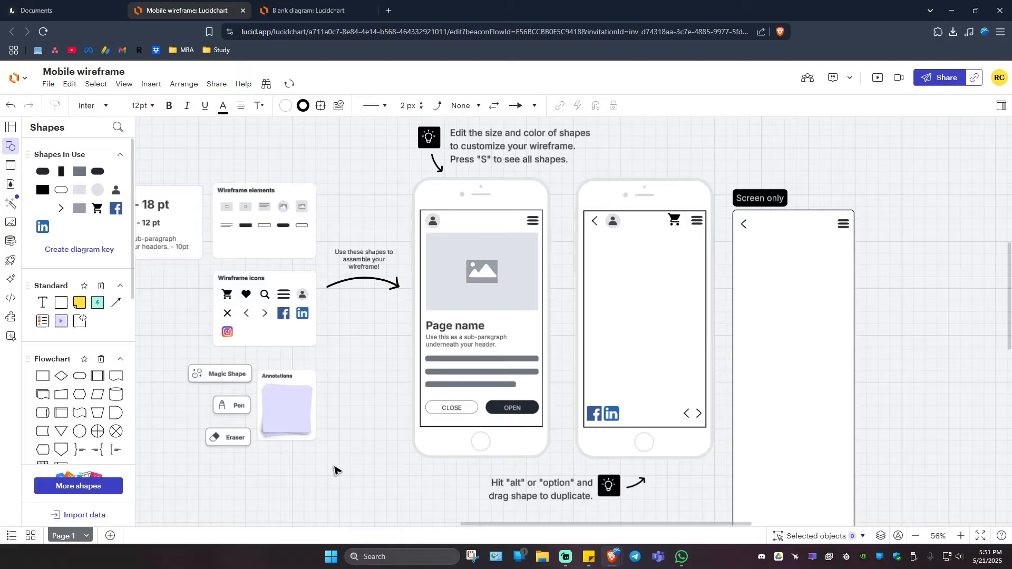
pyautogui.moveTo(565, 354)
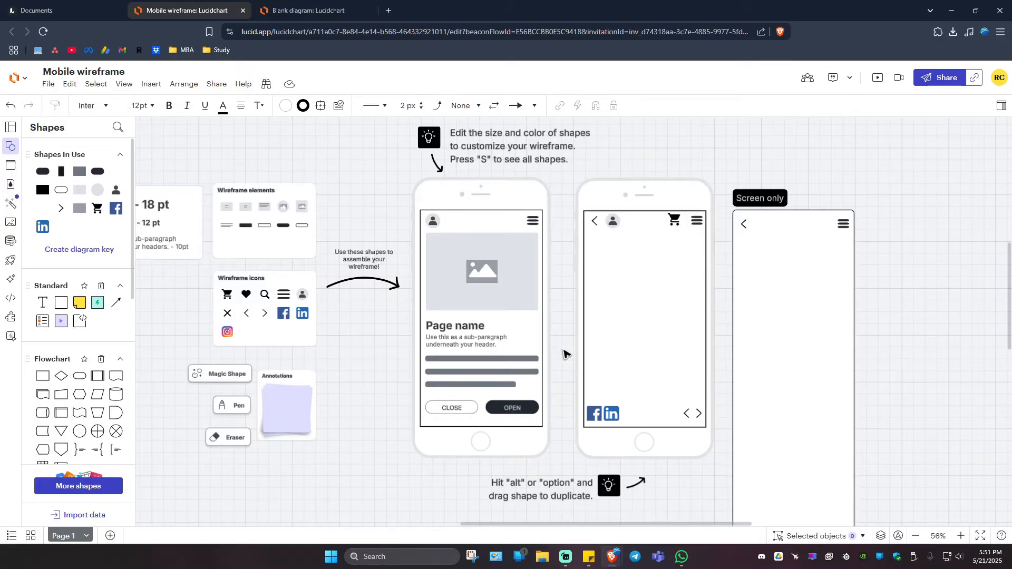
pyautogui.moveTo(450, 126)
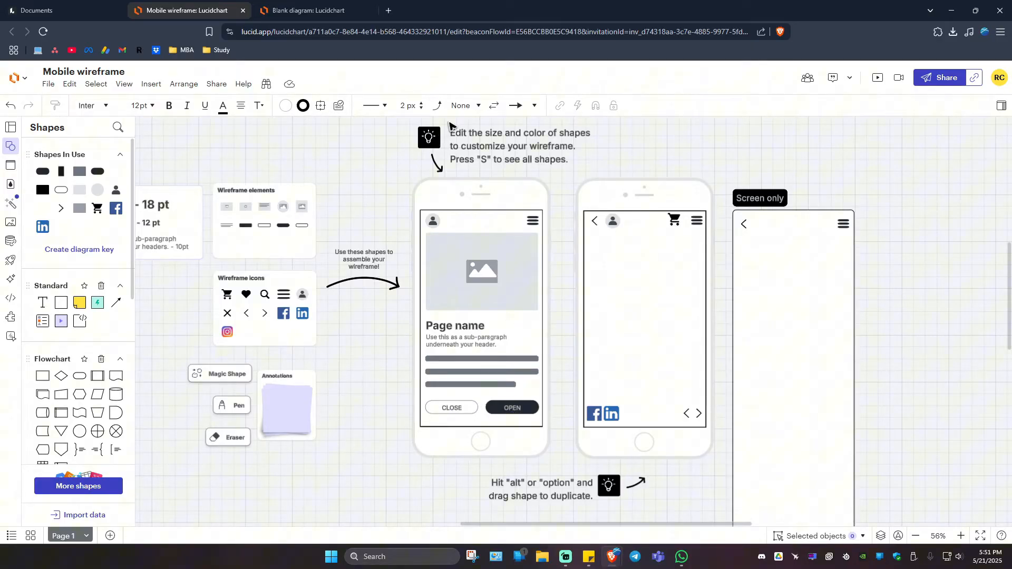
pyautogui.click(436, 105)
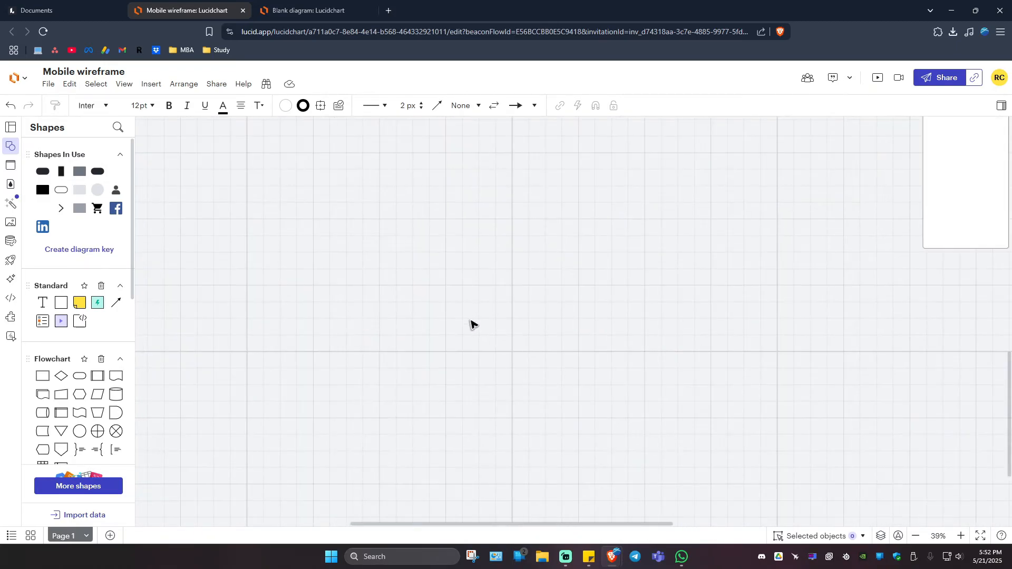
pyautogui.moveTo(41, 376)
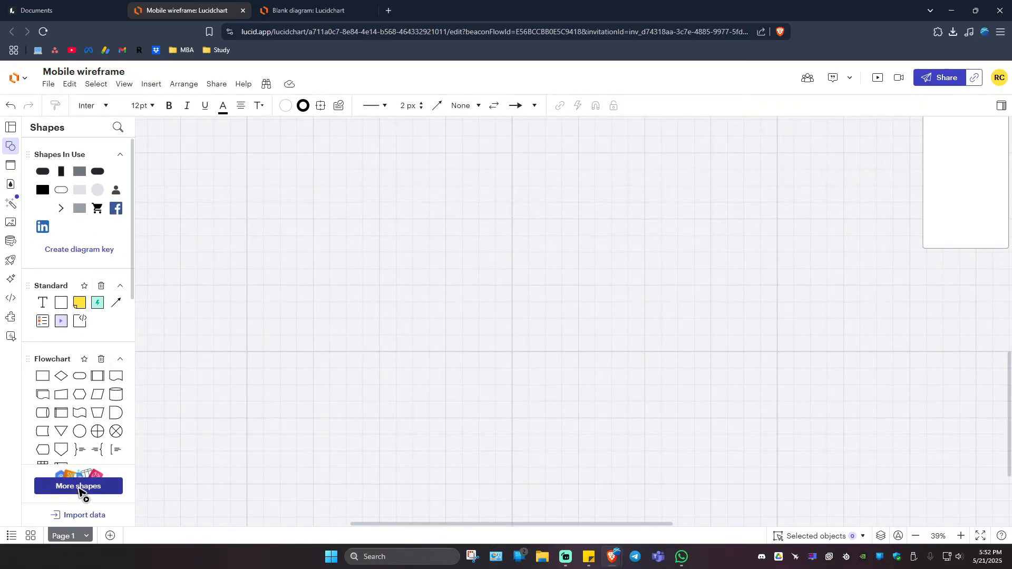
# - Search More shapes for 'mock' and add every Android Mockups library to the shapes panel
pyautogui.click(77, 486)
pyautogui.write('ui')
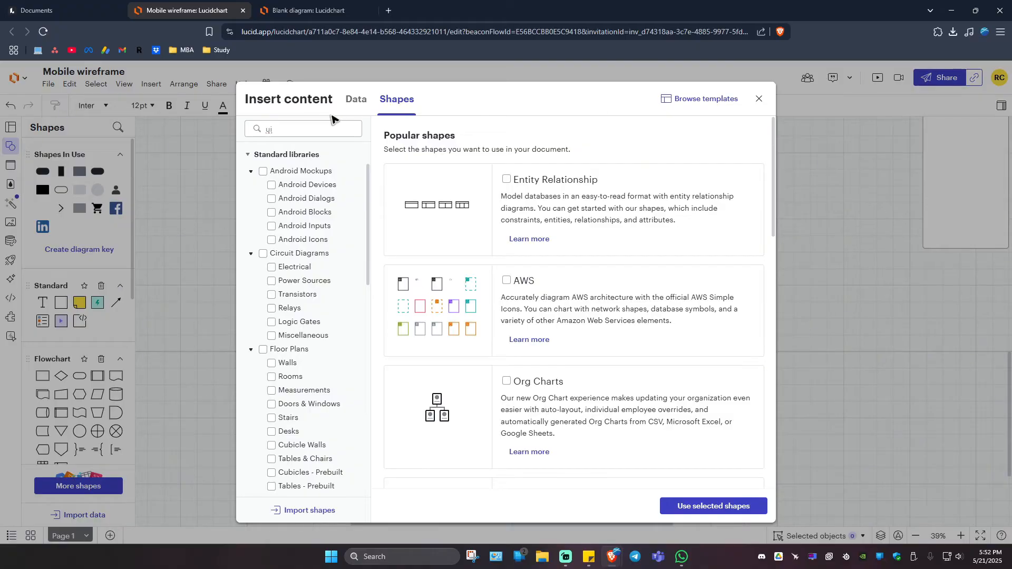
pyautogui.write('mock')
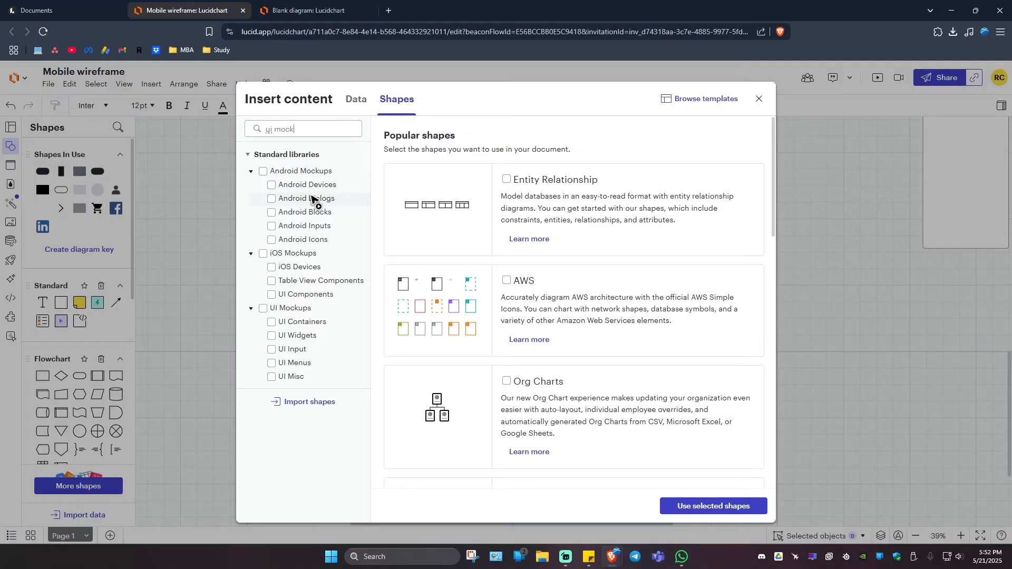
pyautogui.moveTo(289, 264)
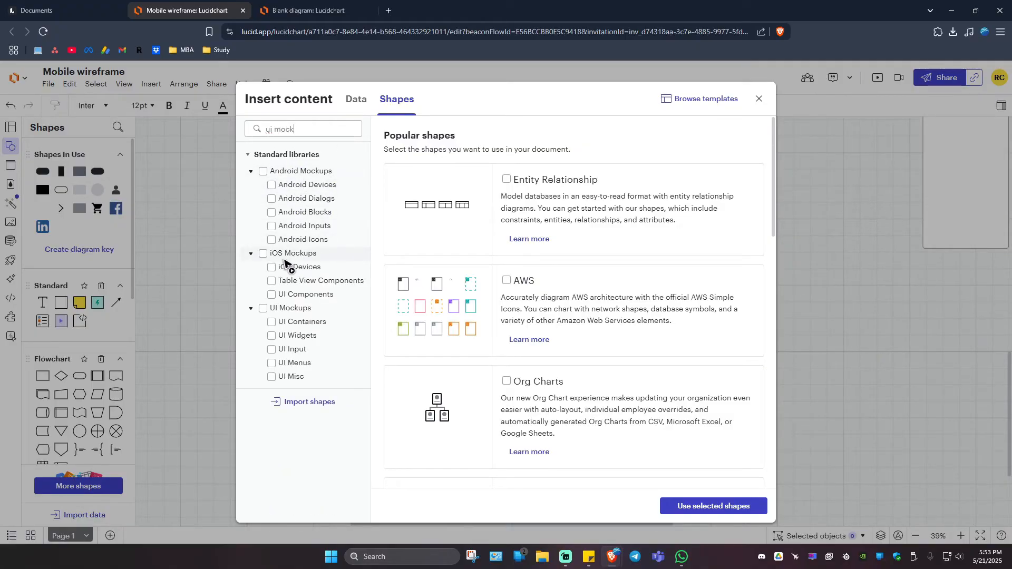
pyautogui.moveTo(295, 435)
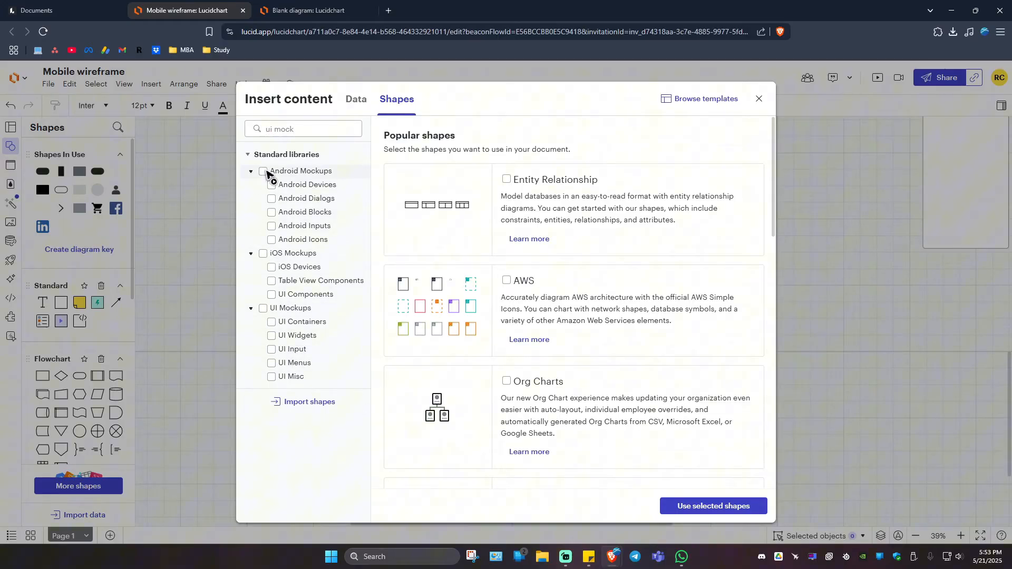
pyautogui.click(263, 170)
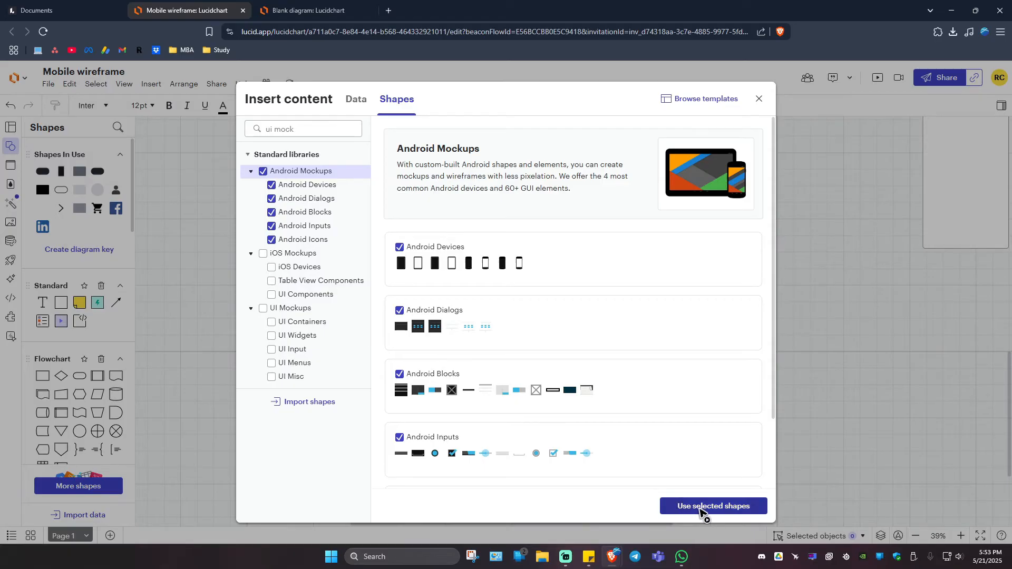
pyautogui.click(713, 506)
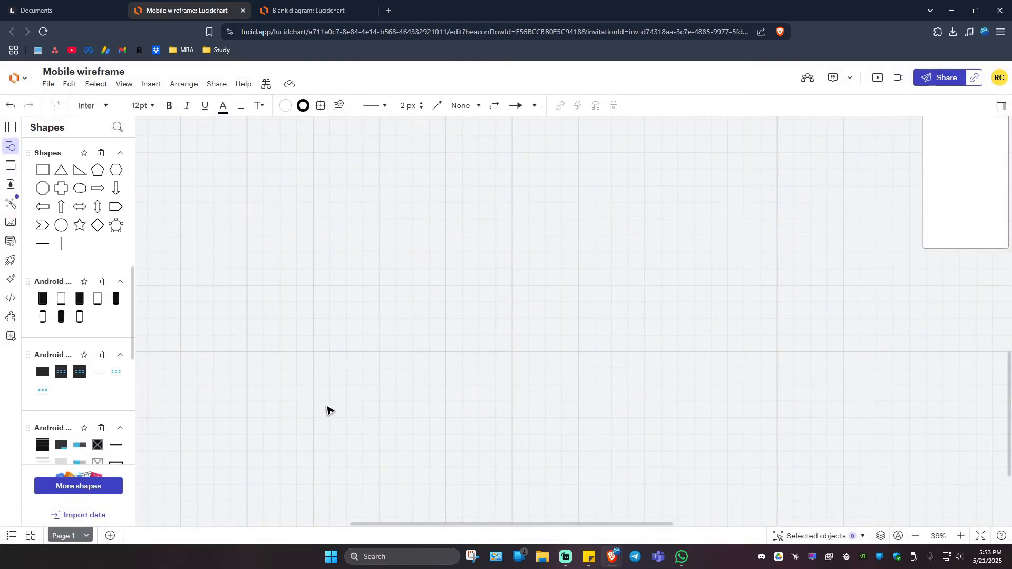
pyautogui.moveTo(79, 317)
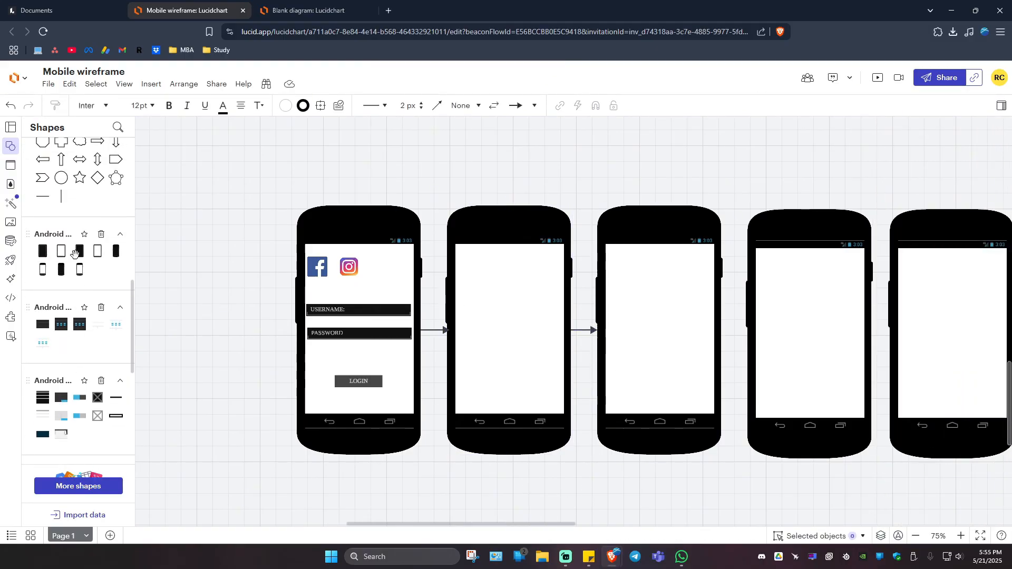
pyautogui.scroll(-3)
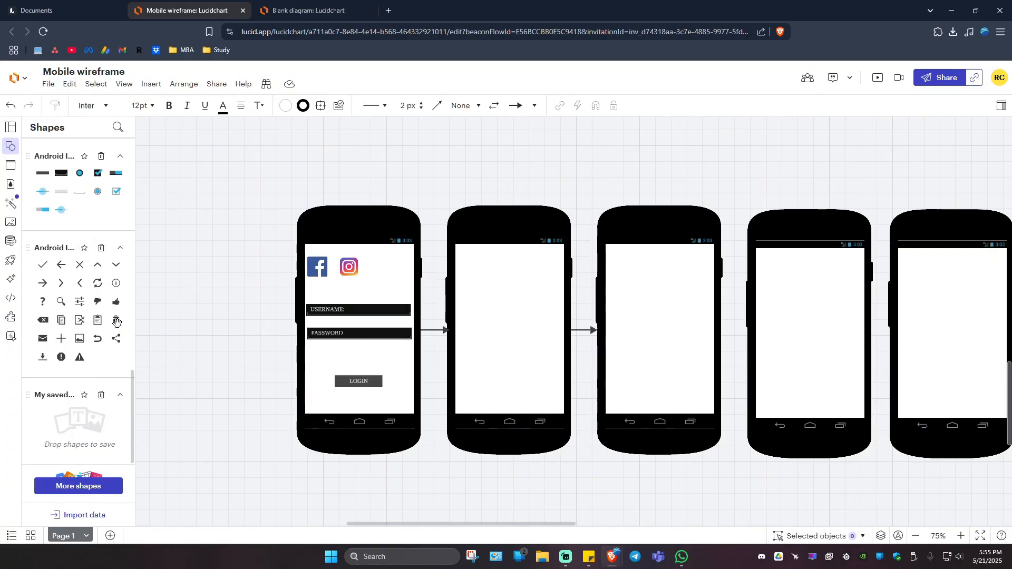
pyautogui.click(915, 535)
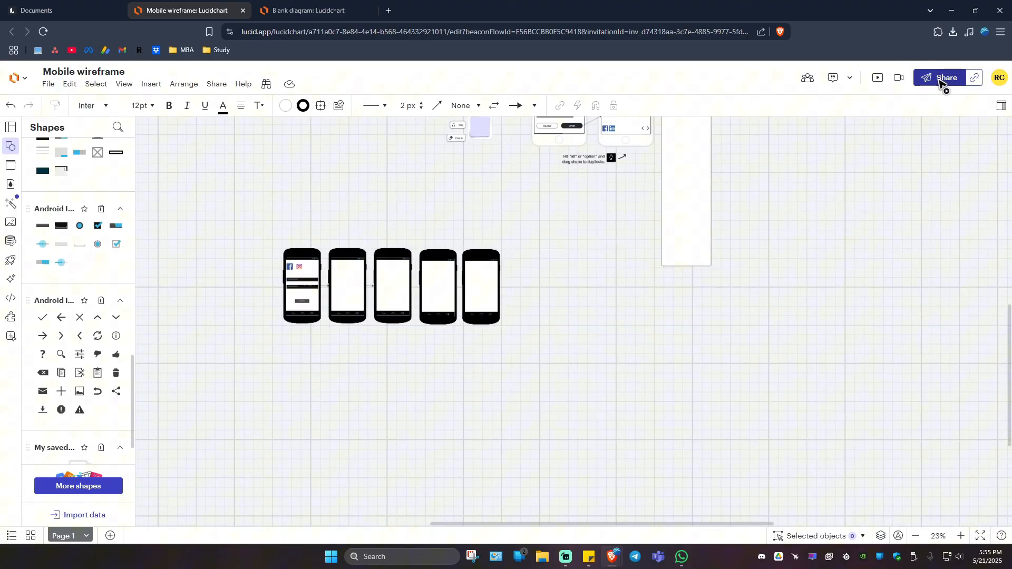
pyautogui.click(48, 85)
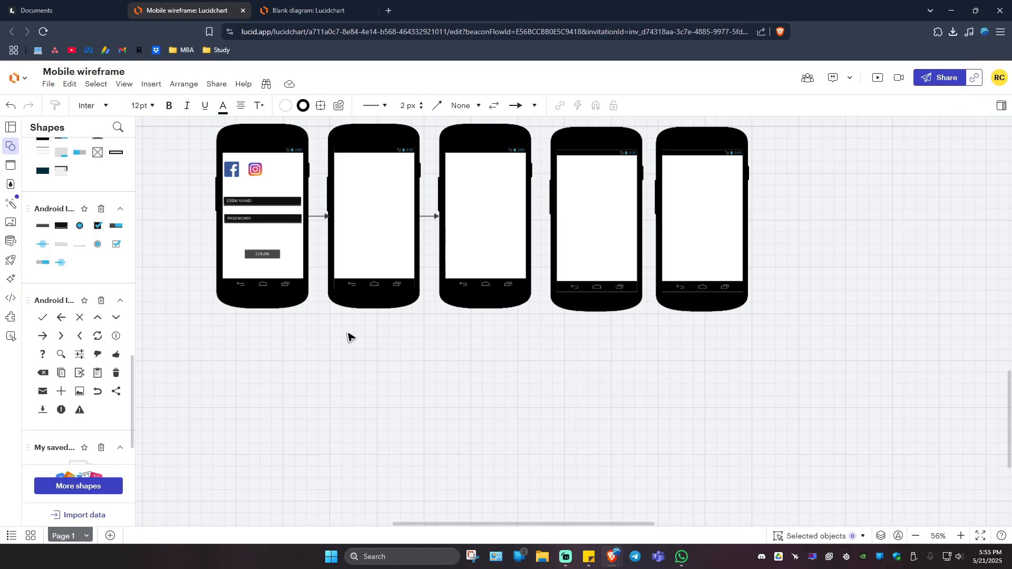
pyautogui.moveTo(112, 257)
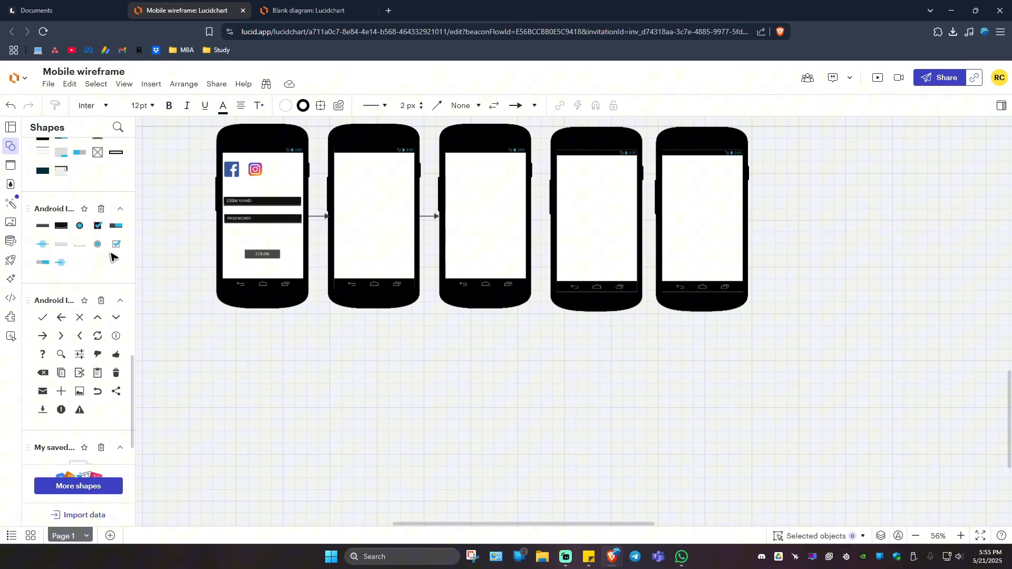